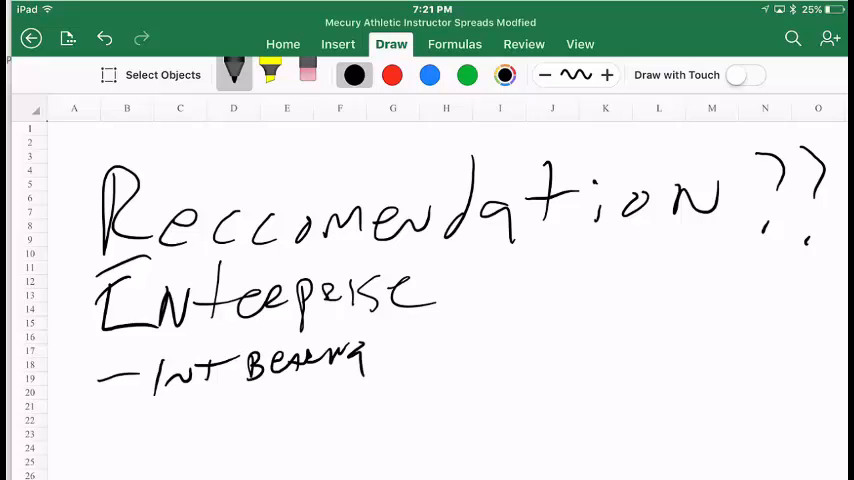
Step: Finish the interest-bearing debt label, then draw a subtraction line and write Equity below
drag(385, 350, 485, 355)
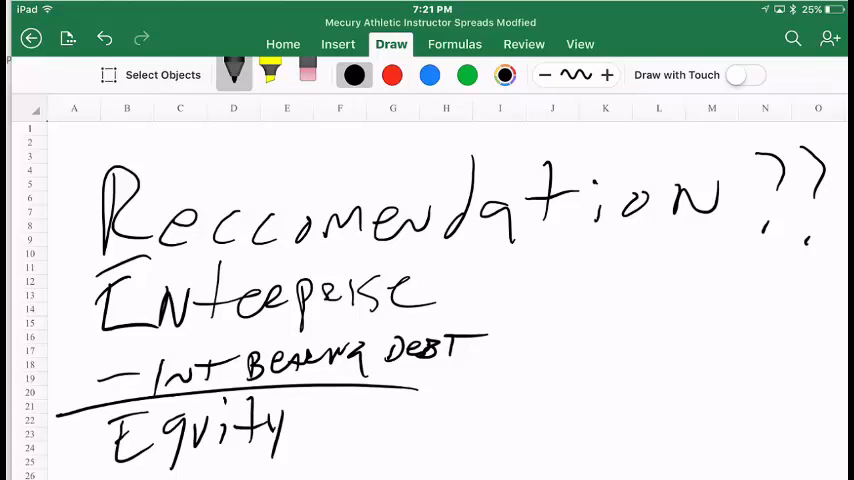
drag(300, 430, 385, 430)
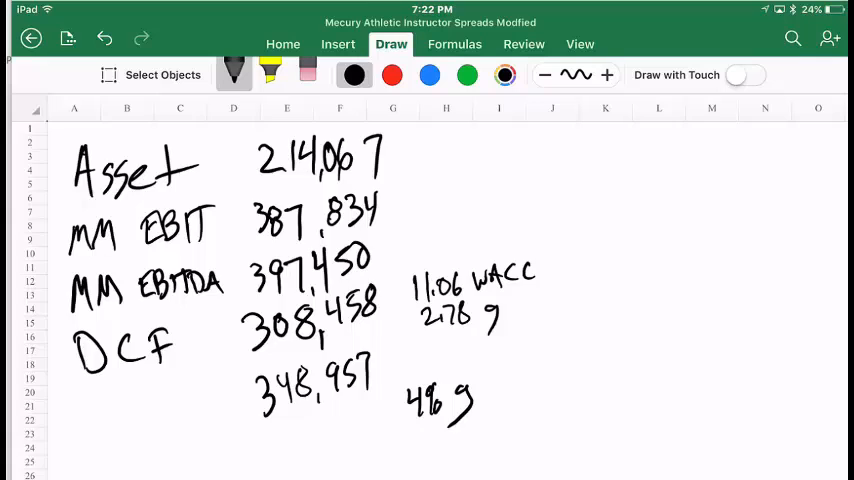
Step: Scroll through the comps sheet to the DCF sensitivity table showing 308,457 at 11.06% WACC
scroll(down, 3)
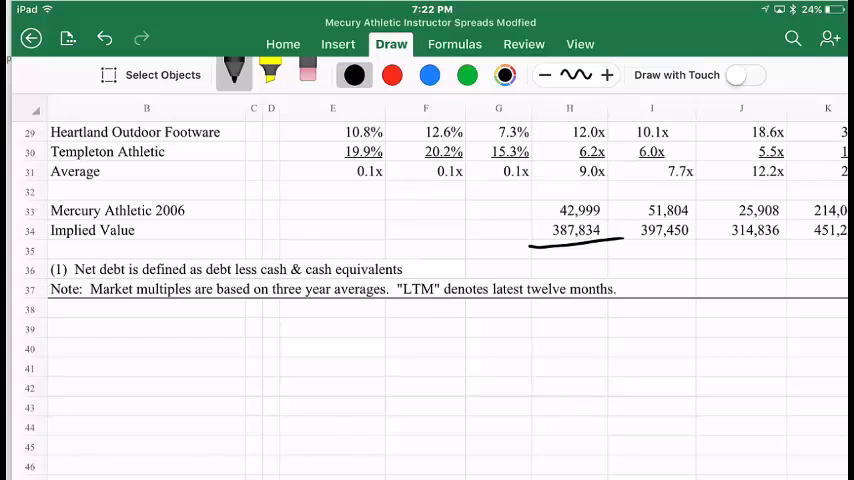
drag(625, 245, 700, 237)
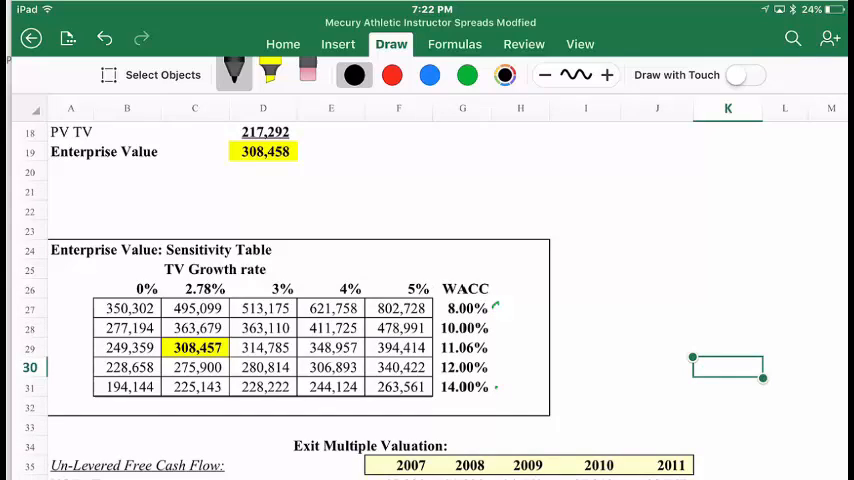
Step: Scroll back to the handwritten valuation summary area
scroll(down, 3)
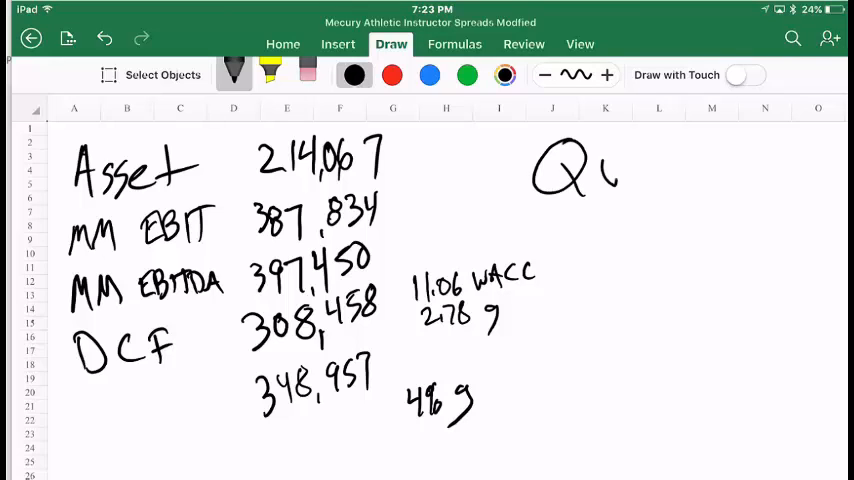
Step: Handwrite QUANT beside the values and QUAL beneath the crossed-out word
drag(600, 165, 700, 175)
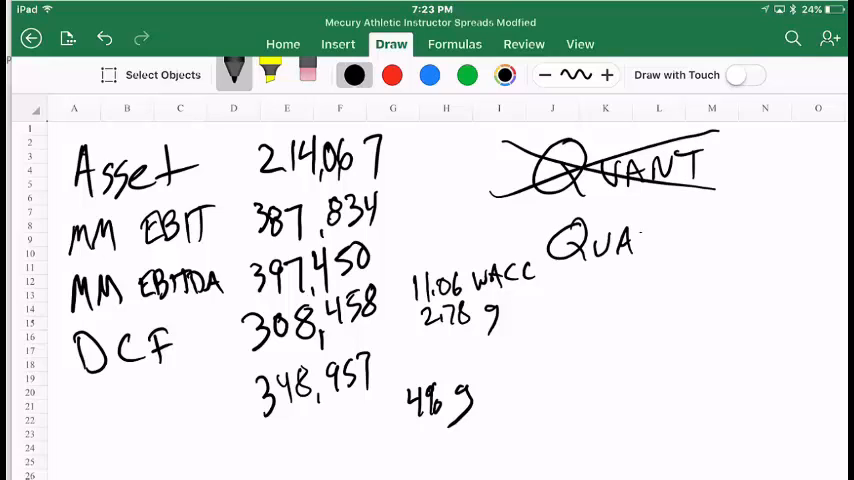
drag(630, 240, 660, 250)
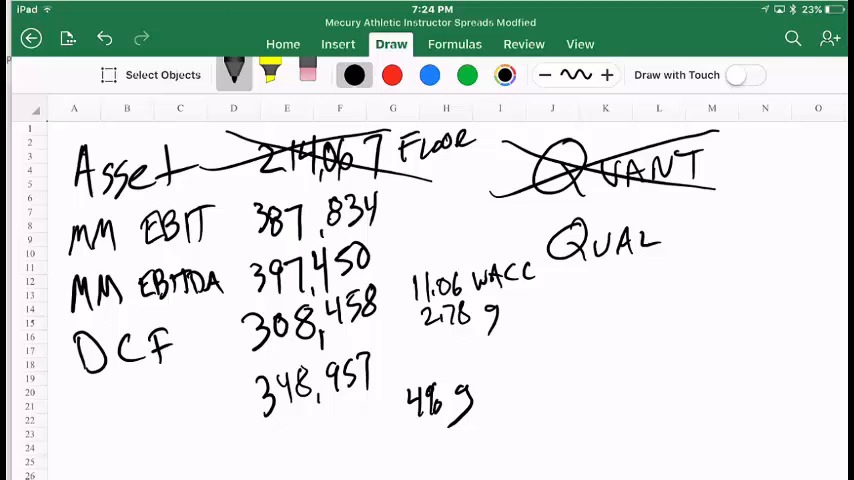
Step: Strike through 214,067 labelled FLOOR and draw arrows from the EBIT and EBITDA values
drag(400, 213, 455, 245)
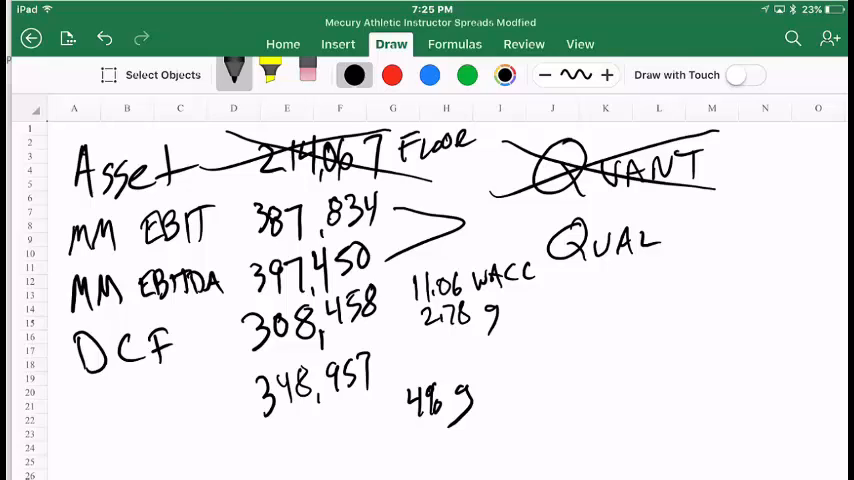
drag(210, 363, 335, 338)
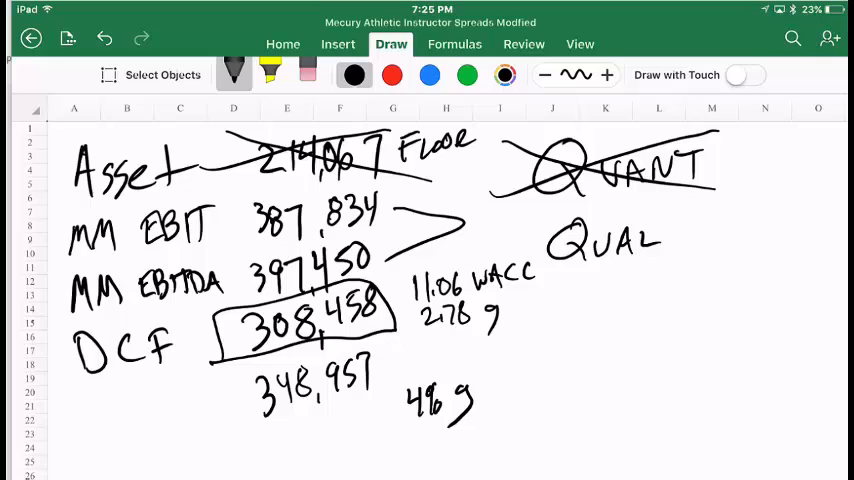
Step: Box 308,458 and 348,957, tick WACC and growth, circle 4% g, and arrow 348,957
drag(545, 270, 540, 335)
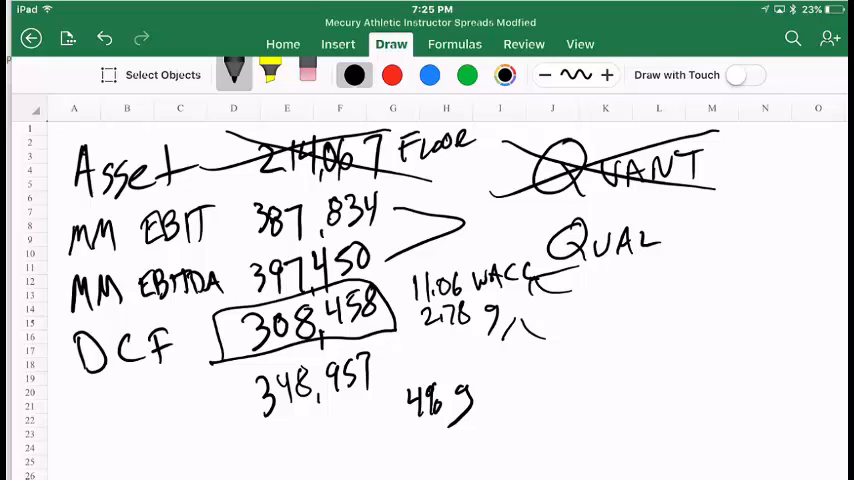
drag(500, 325, 545, 318)
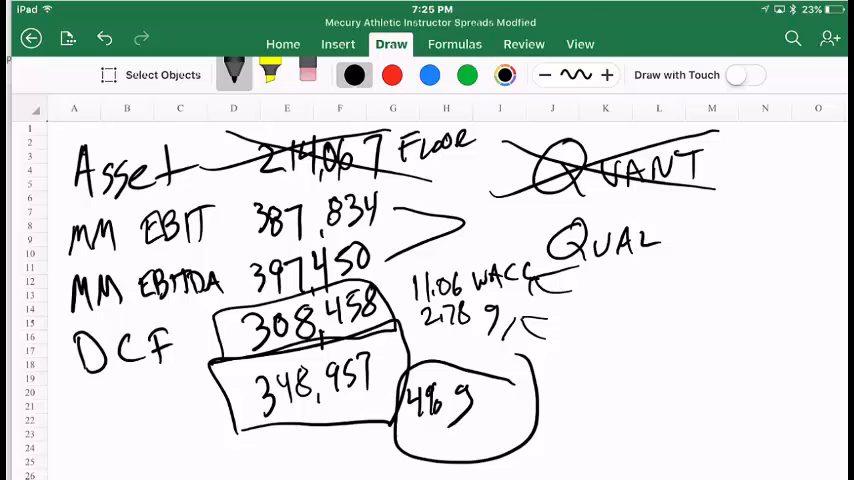
drag(100, 425, 195, 410)
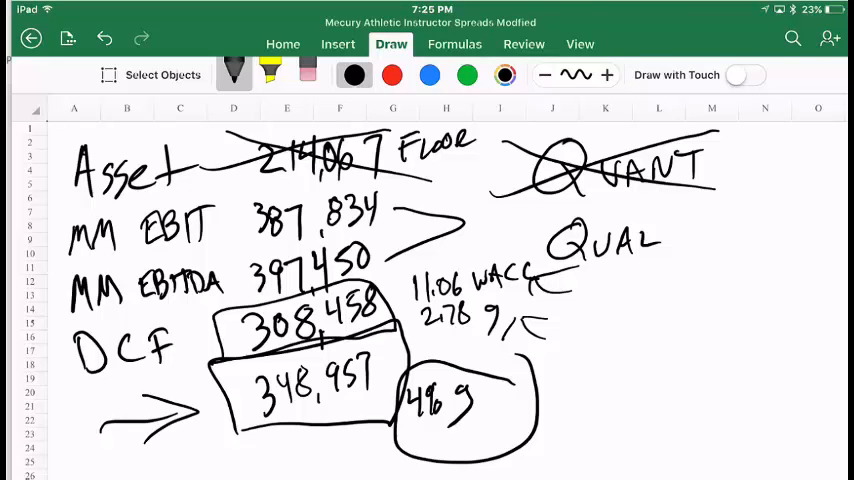
drag(510, 400, 560, 398)
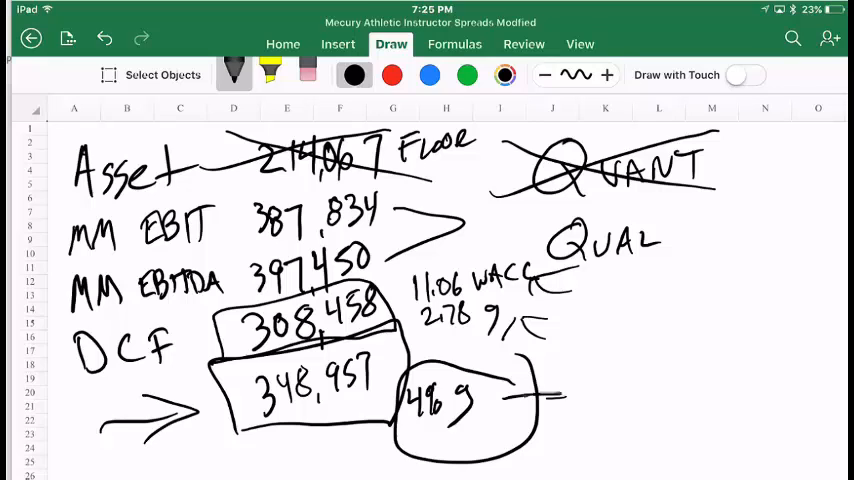